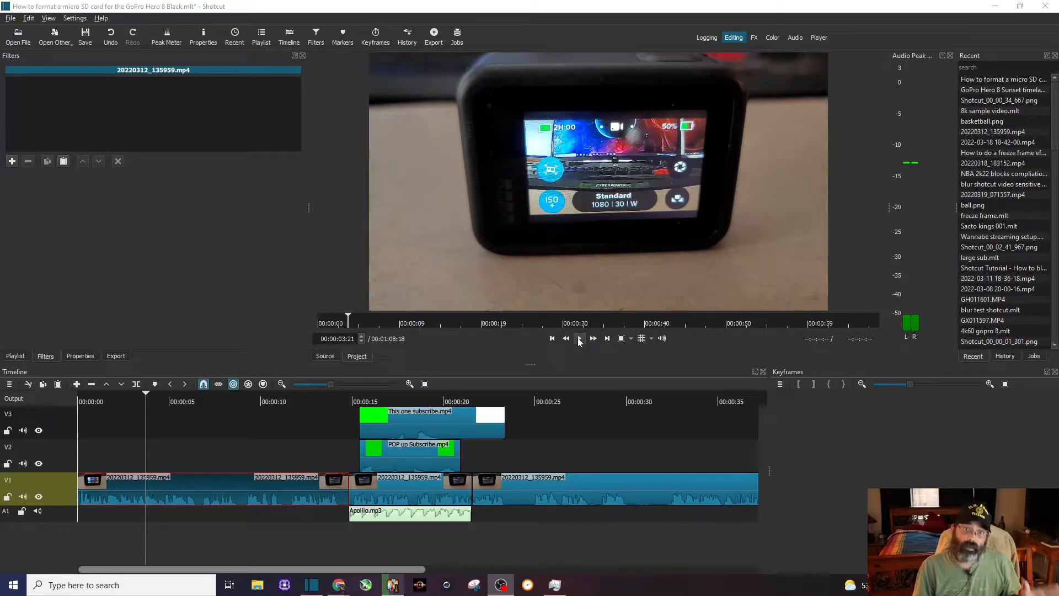
Play back the GoPro project's zoomed clip section to check how smoothly it previews
left_click(578, 338)
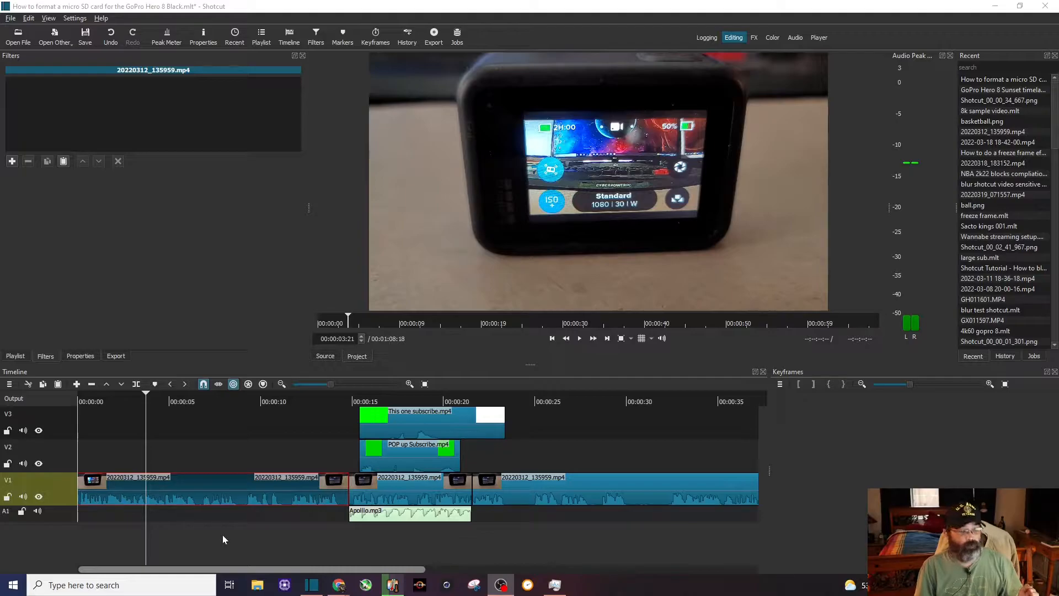
left_click(578, 338)
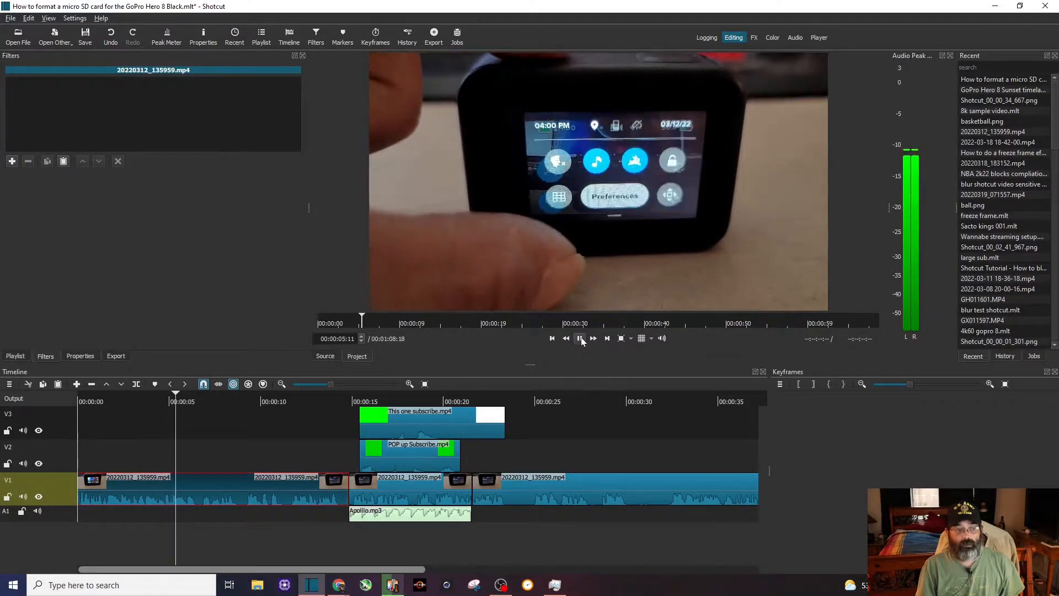
left_click(579, 339)
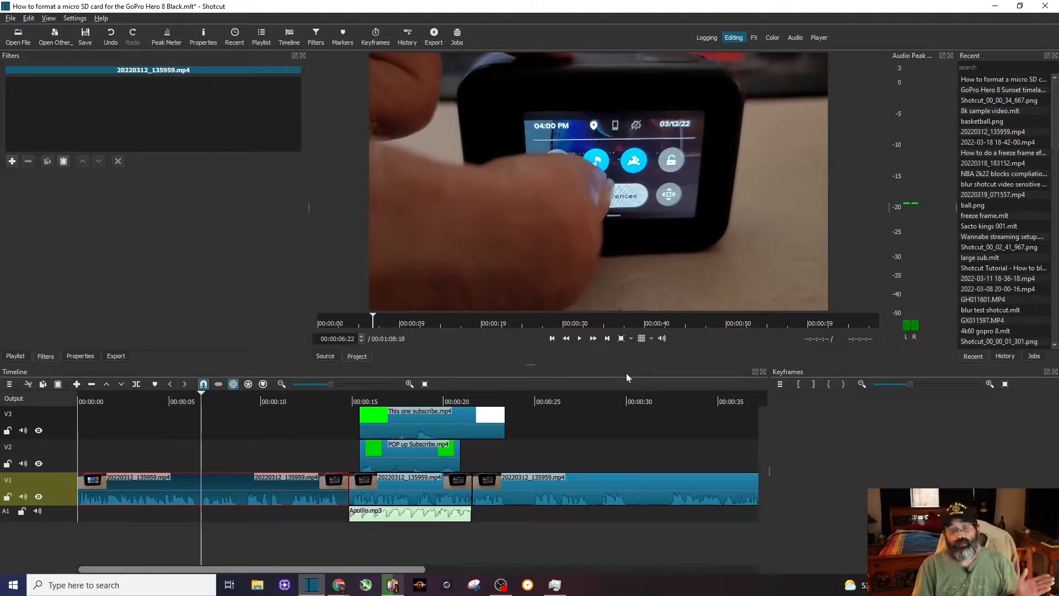
left_click(378, 402)
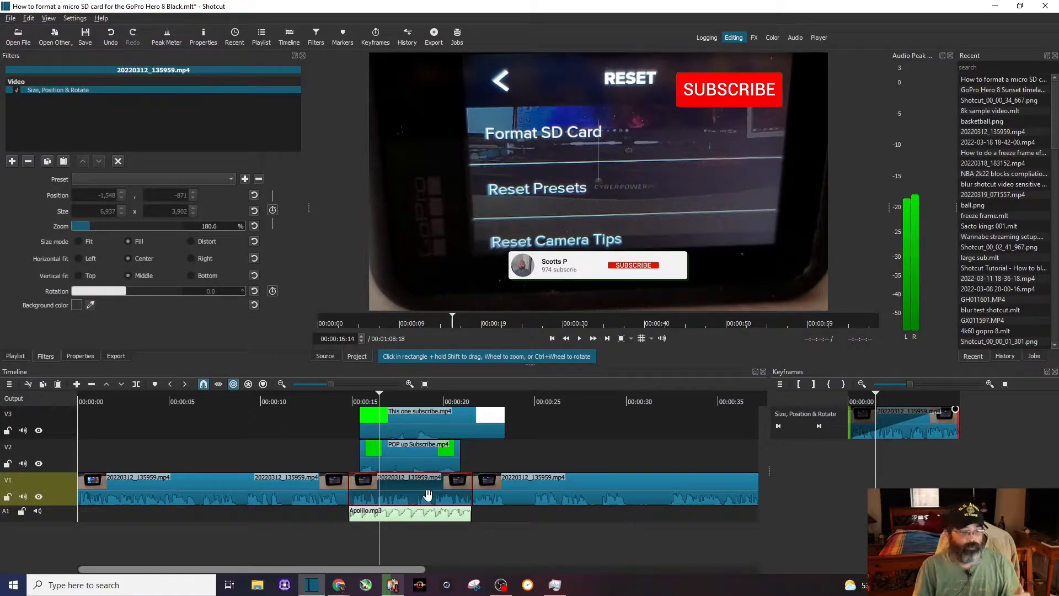
mouse_move(423, 459)
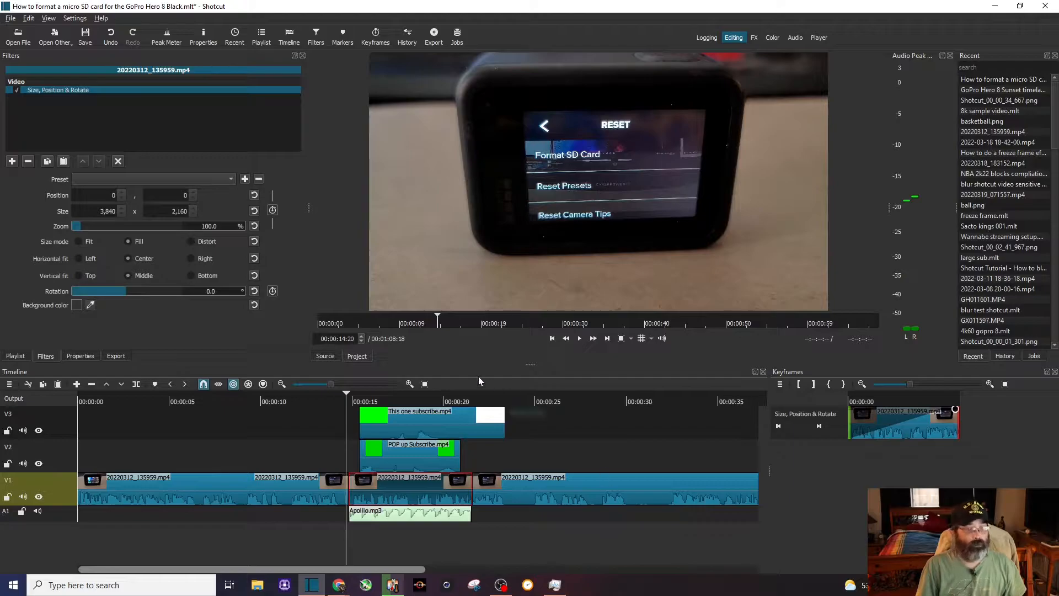
mouse_move(576, 337)
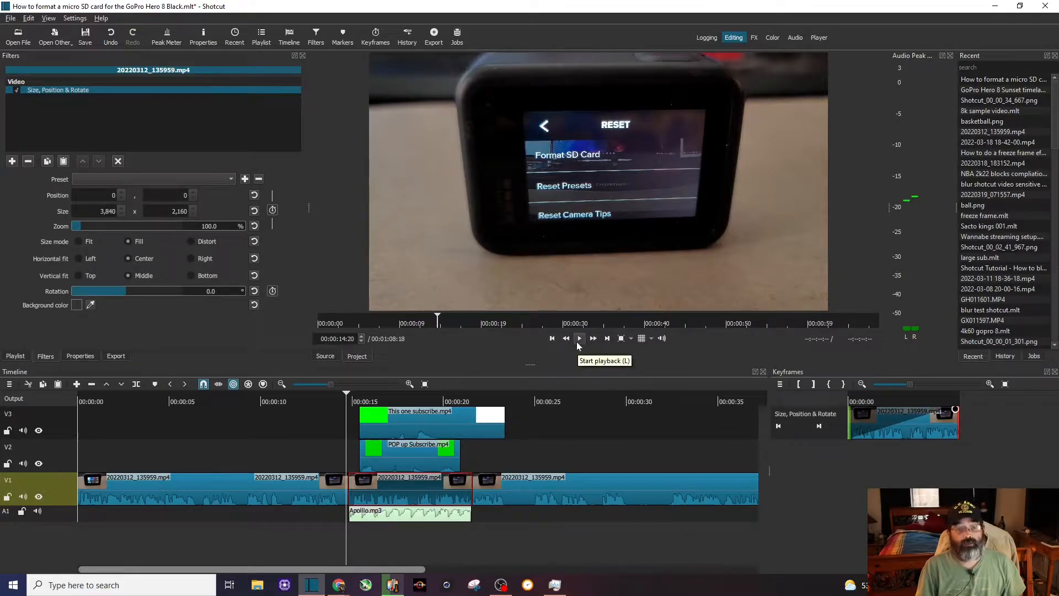
left_click(579, 337)
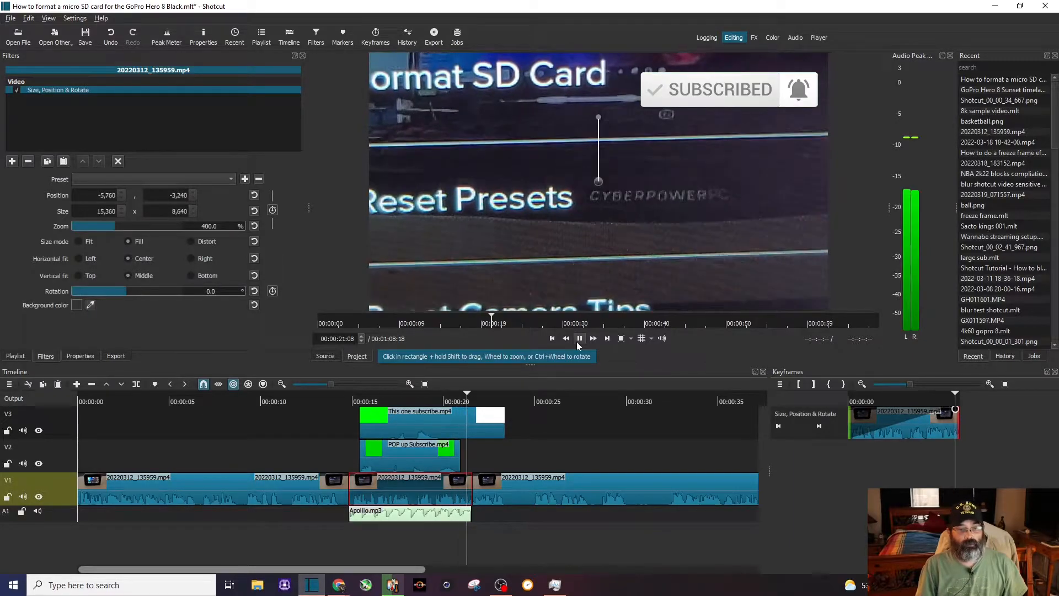
left_click(579, 338)
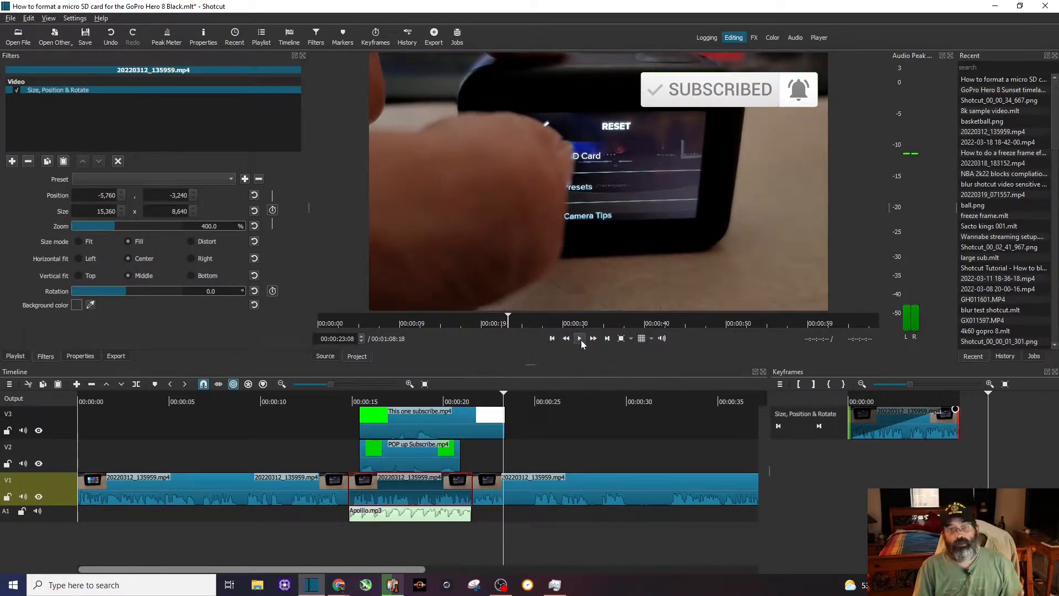
mouse_move(579, 338)
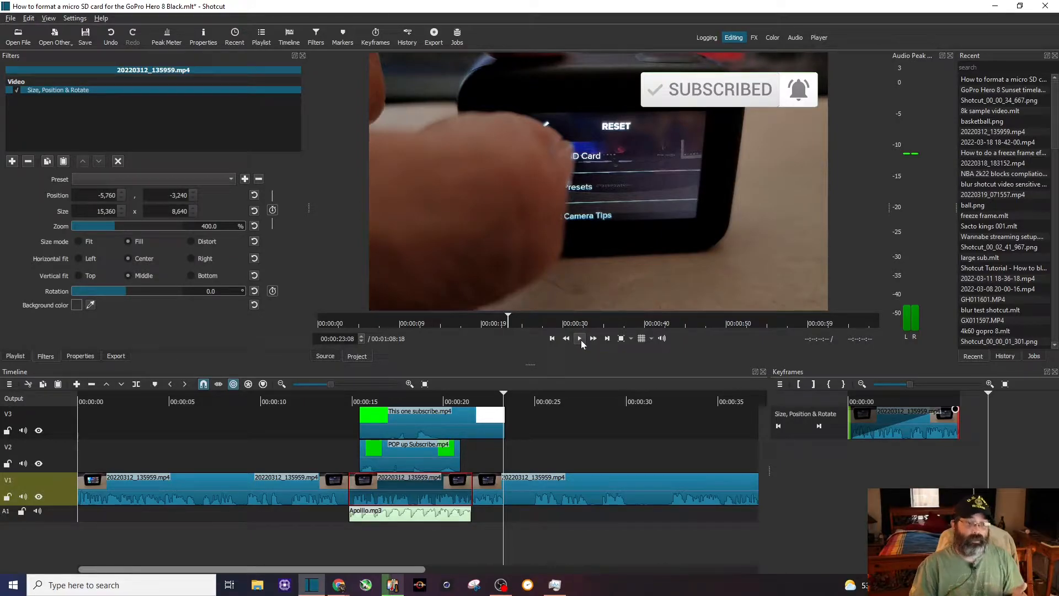
mouse_move(577, 337)
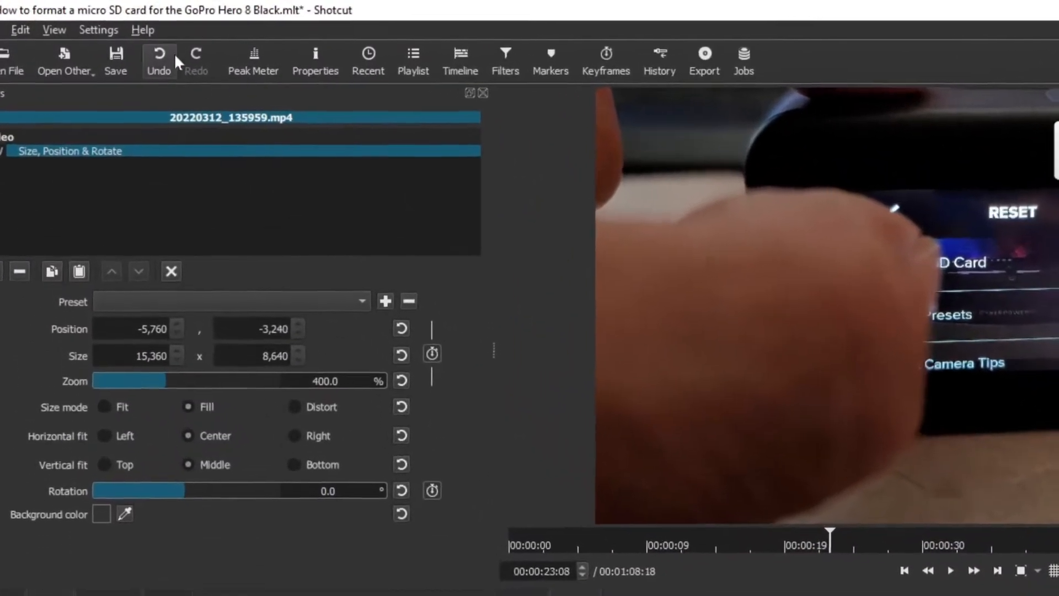
Set the project's preview scaling to 360p from the Settings menu
left_click(98, 29)
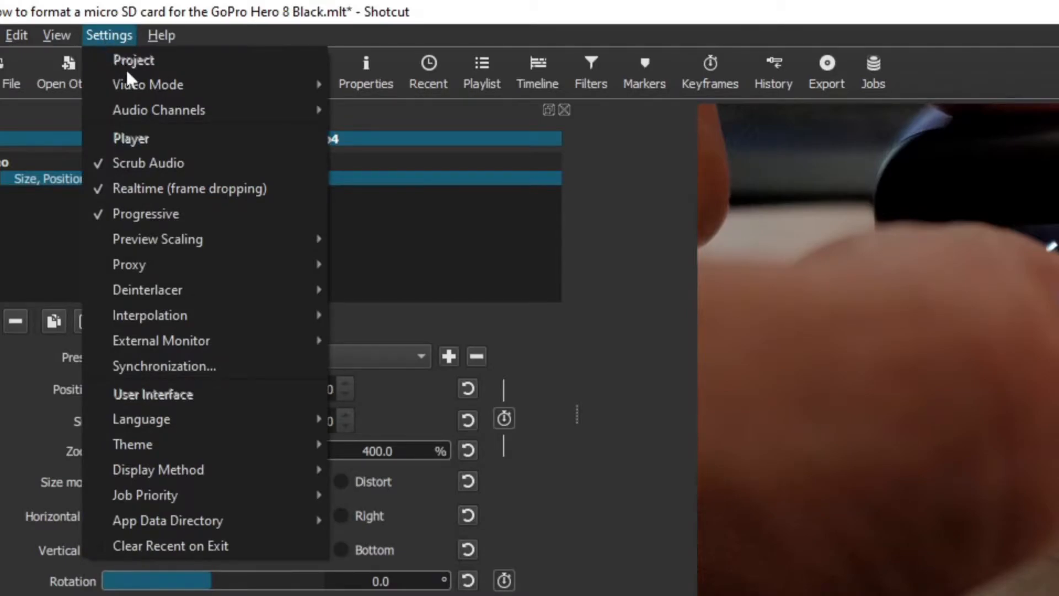
mouse_move(186, 239)
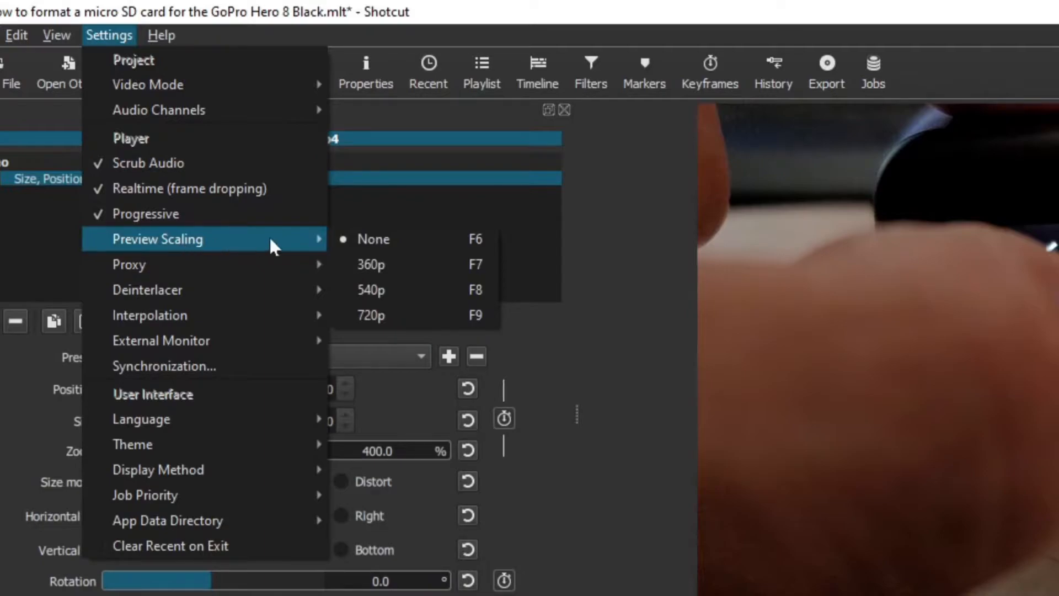
mouse_move(373, 239)
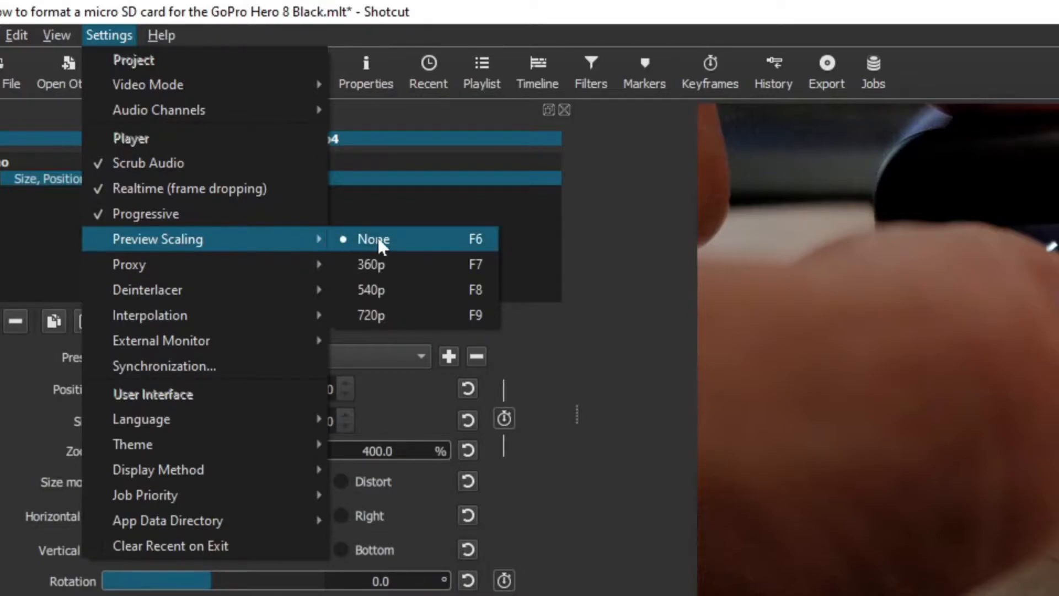
mouse_move(397, 263)
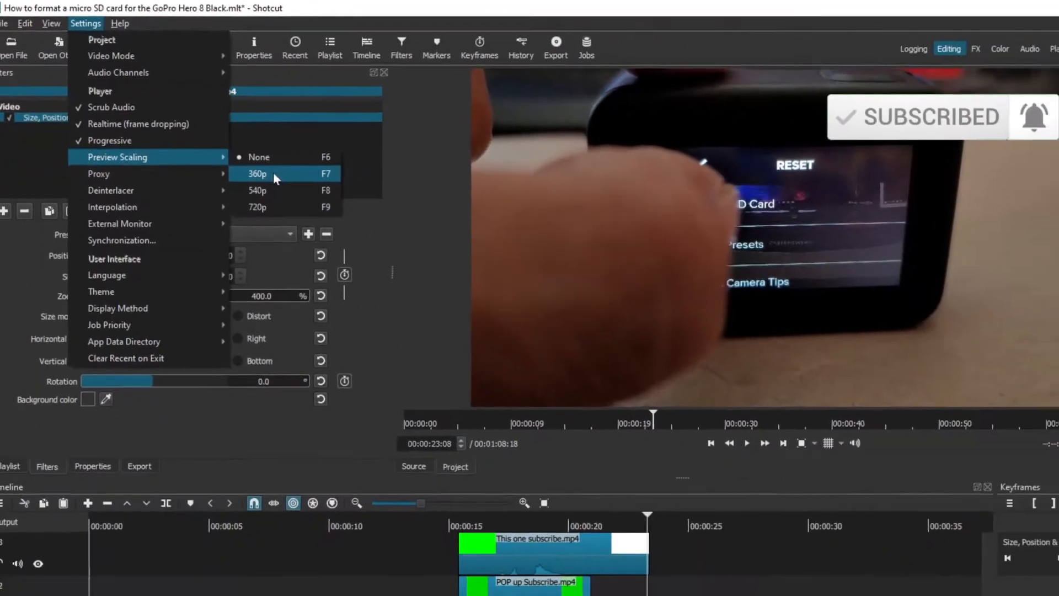
left_click(257, 175)
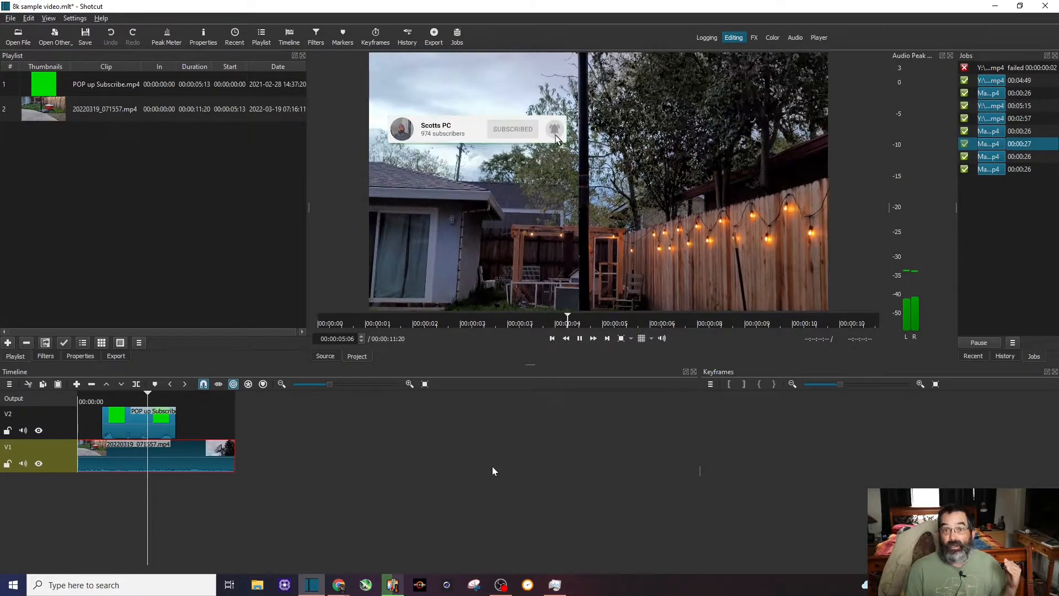
Pause playback of the 8K backyard sample video just past five seconds
left_click(579, 338)
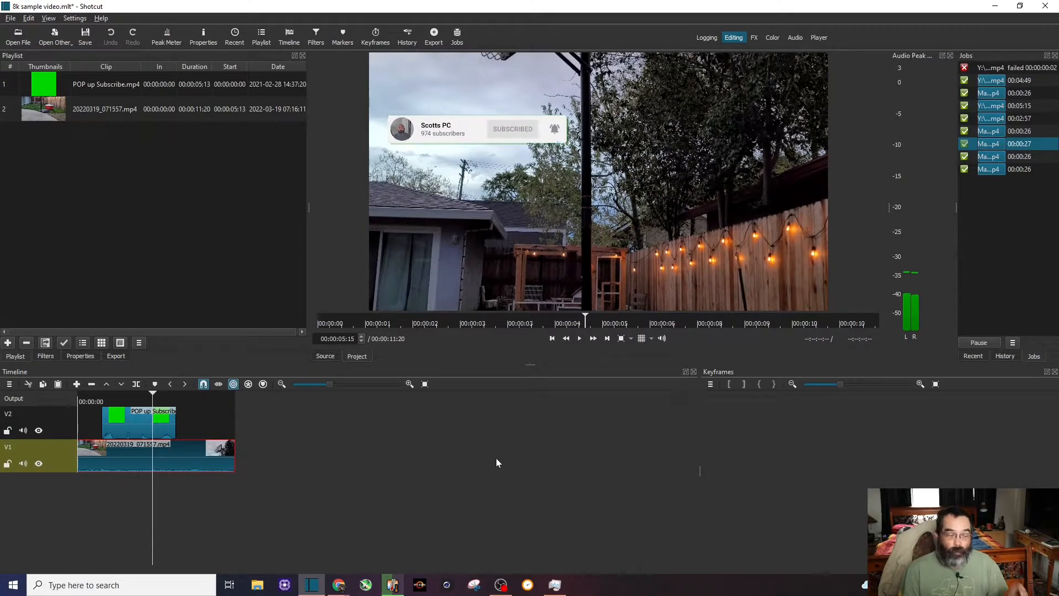
mouse_move(216, 458)
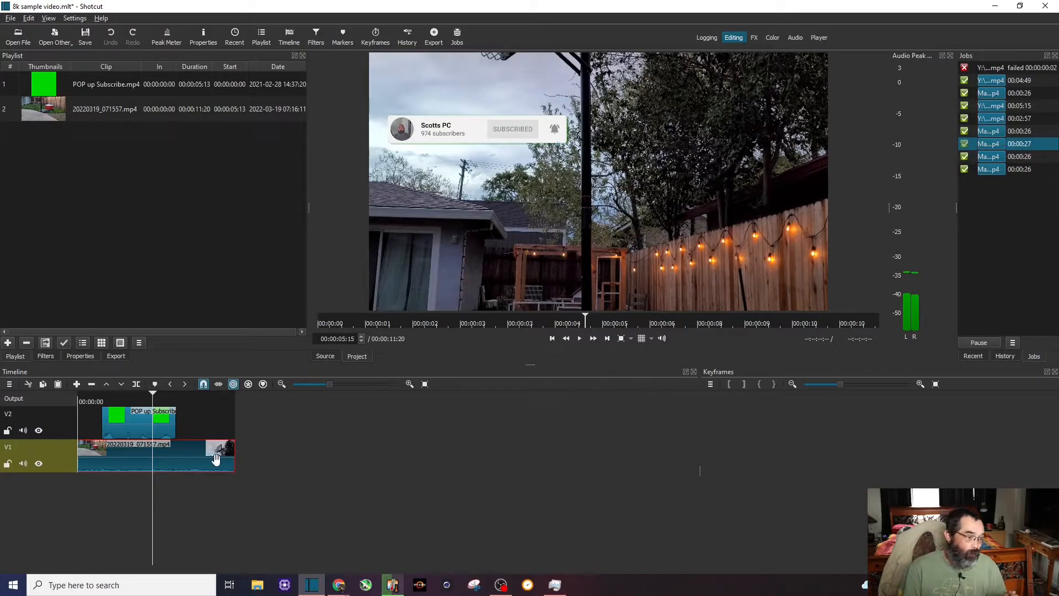
mouse_move(192, 458)
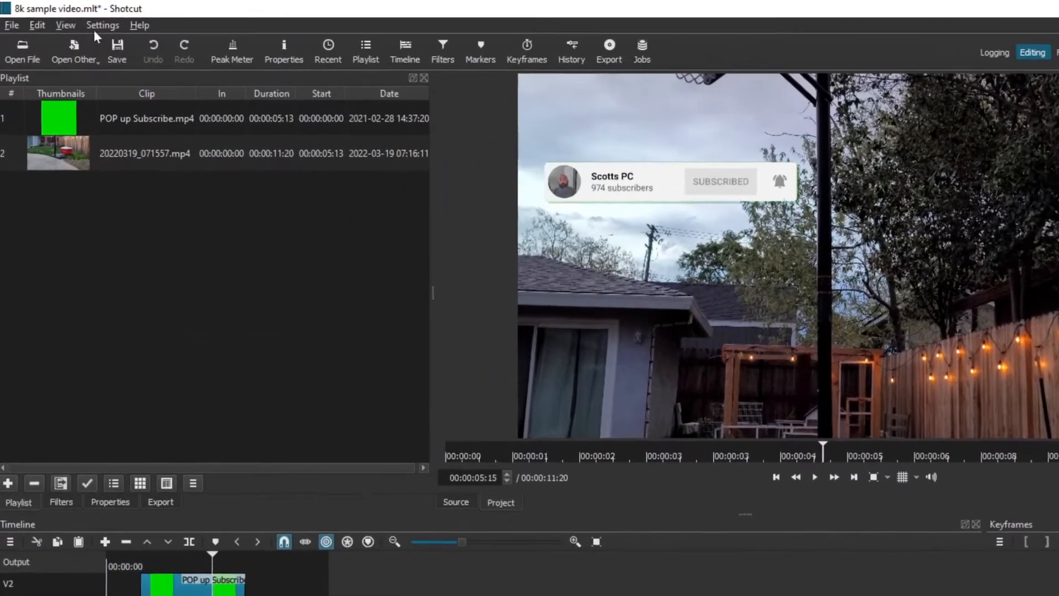
Turn on proxy editing and confirm creating proxies for every project file
left_click(103, 25)
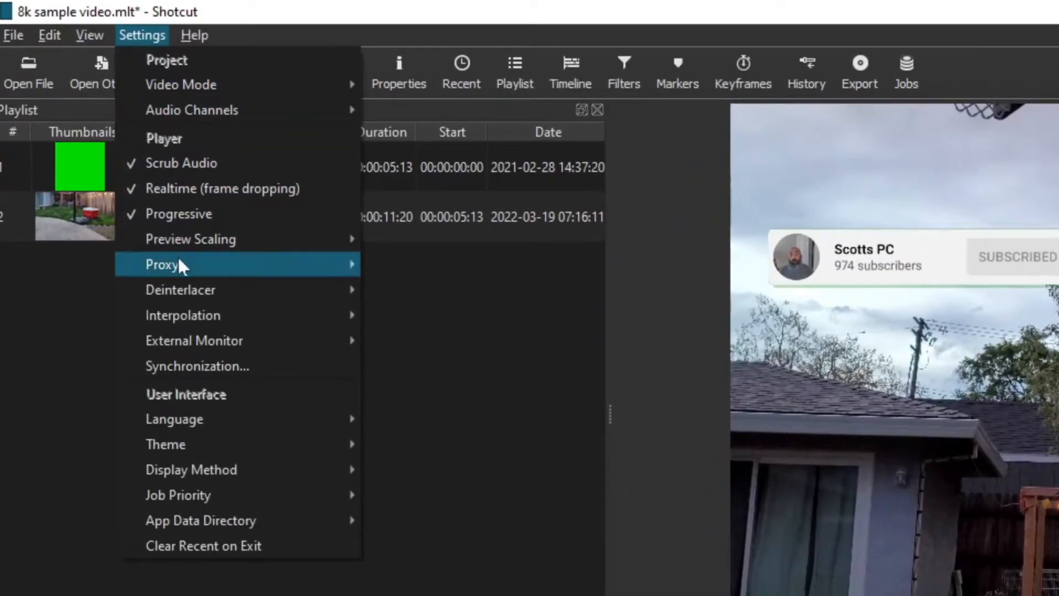
mouse_move(162, 264)
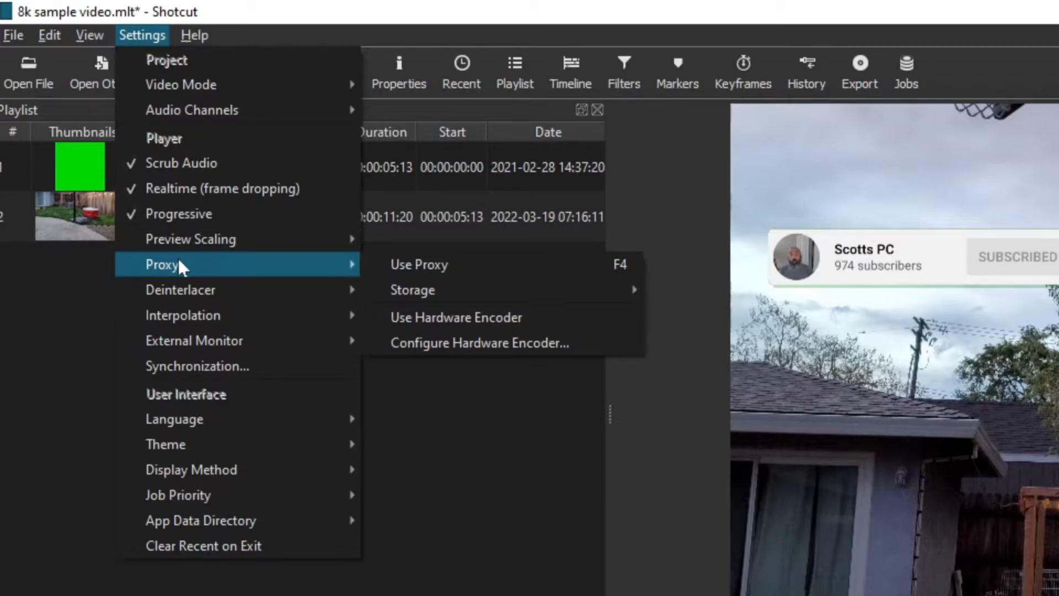
mouse_move(226, 267)
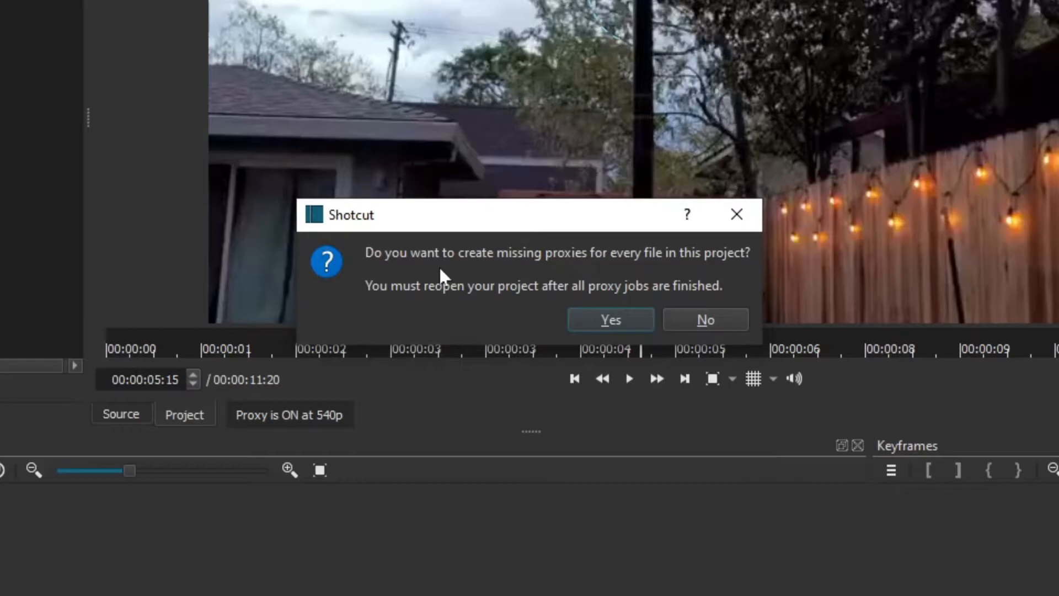
mouse_move(448, 305)
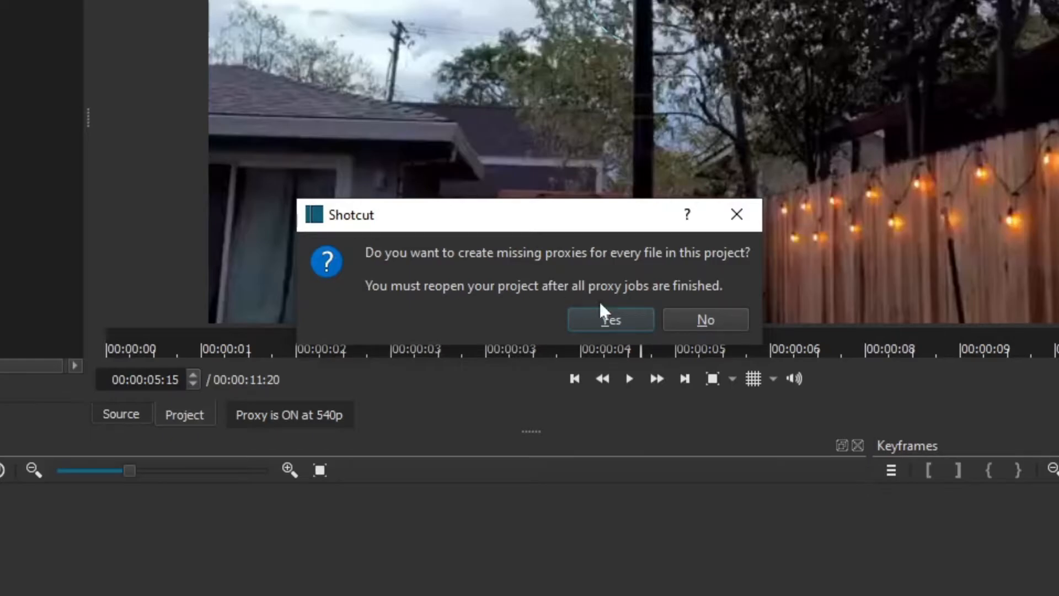
left_click(609, 320)
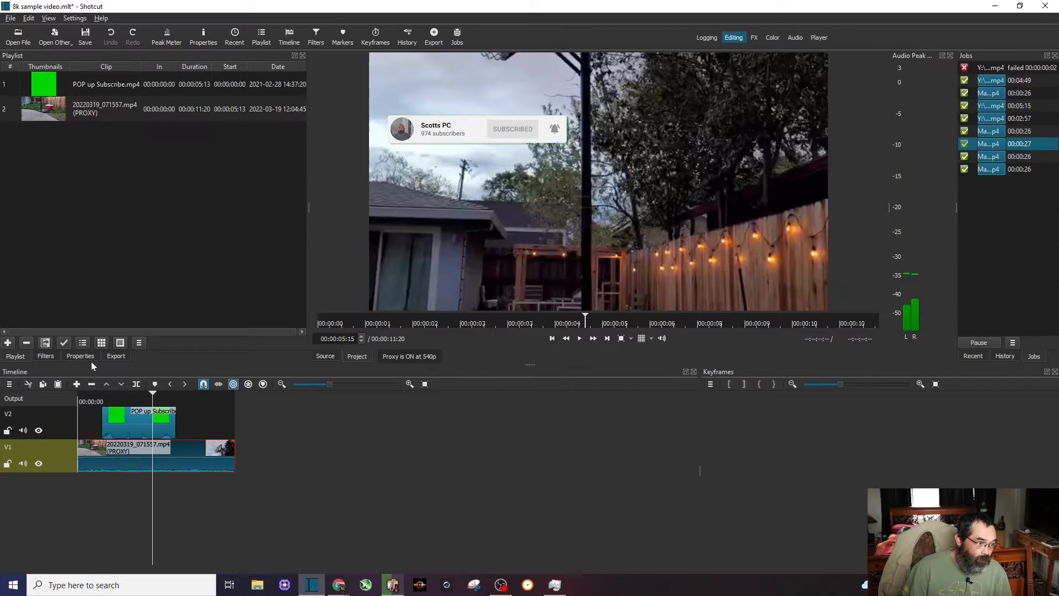
Show the backyard clip's properties, confirming its 640x360 (PROXY) resolution
left_click(79, 355)
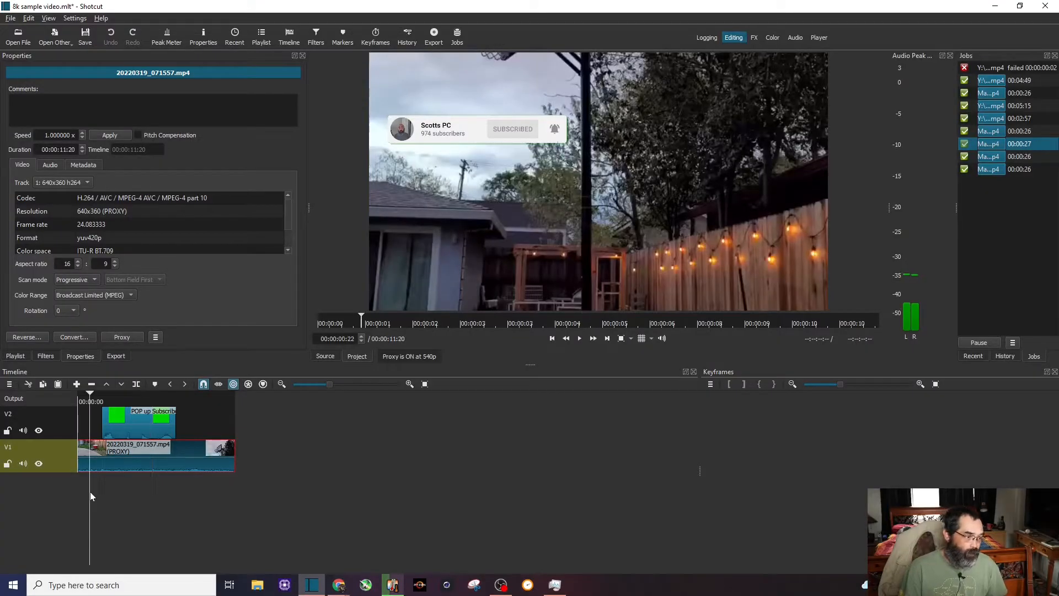
left_click(579, 338)
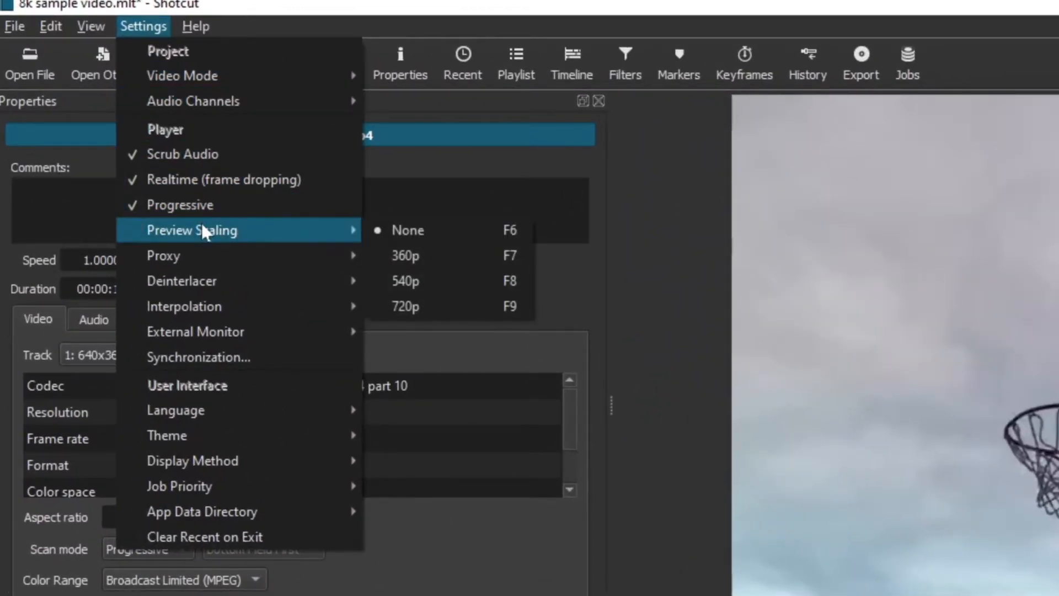
mouse_move(405, 255)
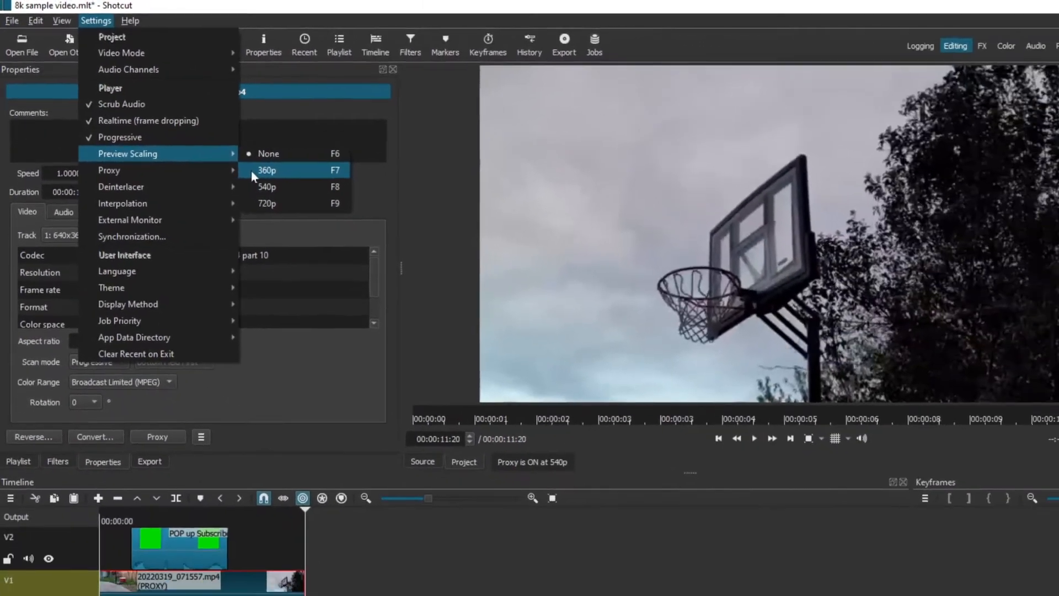
Set preview scaling to 360p so proxy and preview scaling are both on
left_click(267, 170)
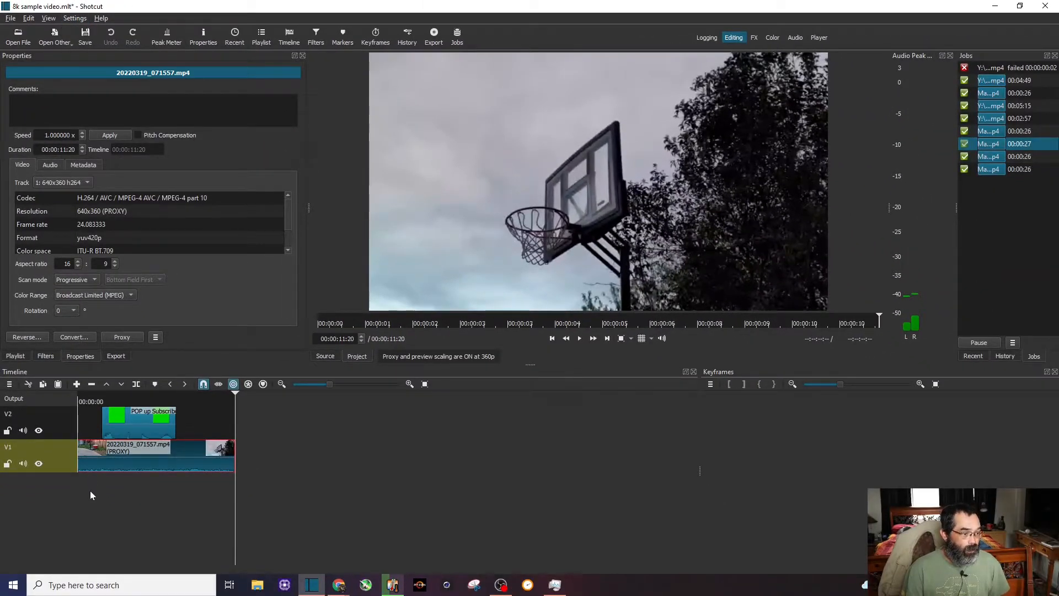